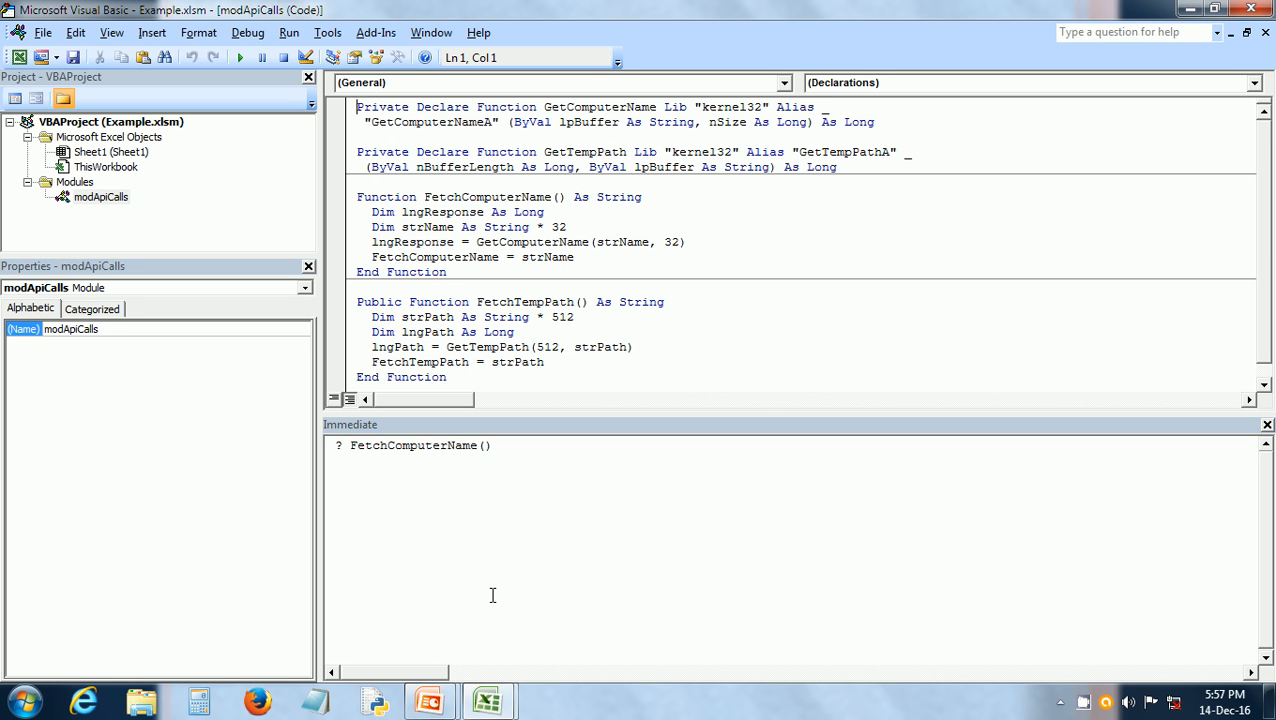
mouse_move(489, 463)
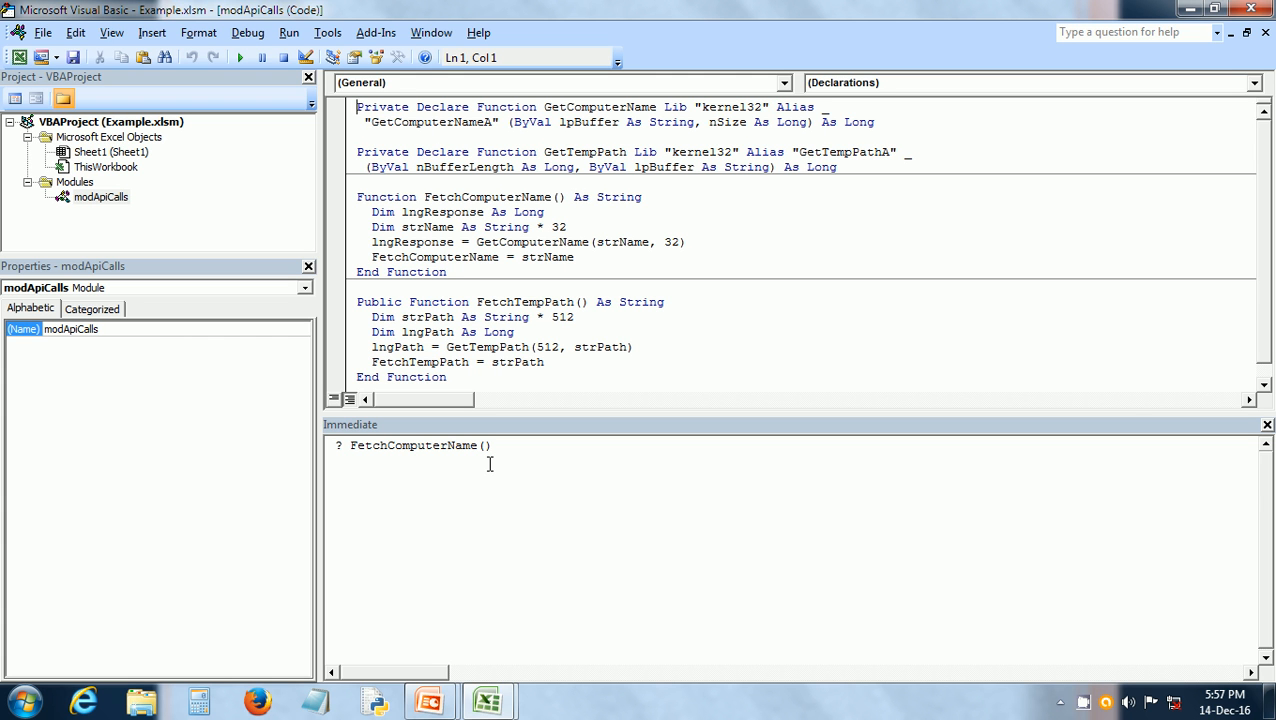
mouse_move(535, 105)
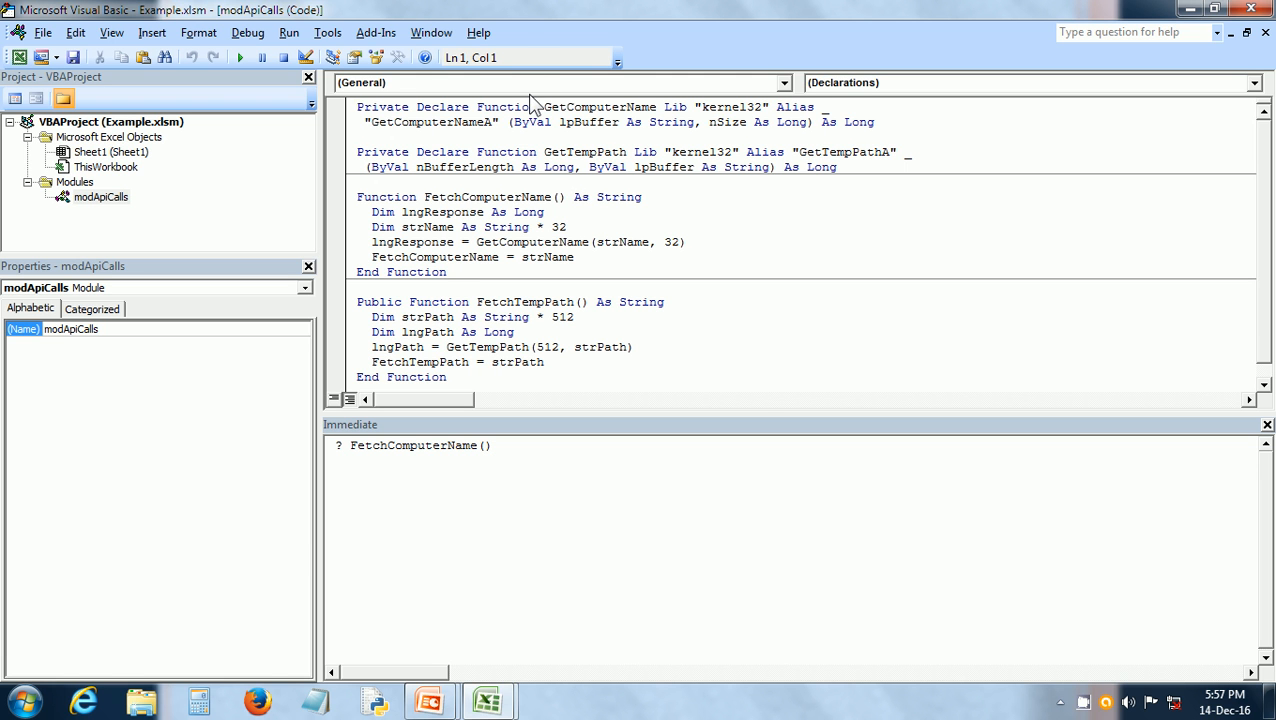
Review the GetComputerName kernel32 declaration and call, then evaluate ? FetchComputerName() to print COM-PC
double_click(600, 107)
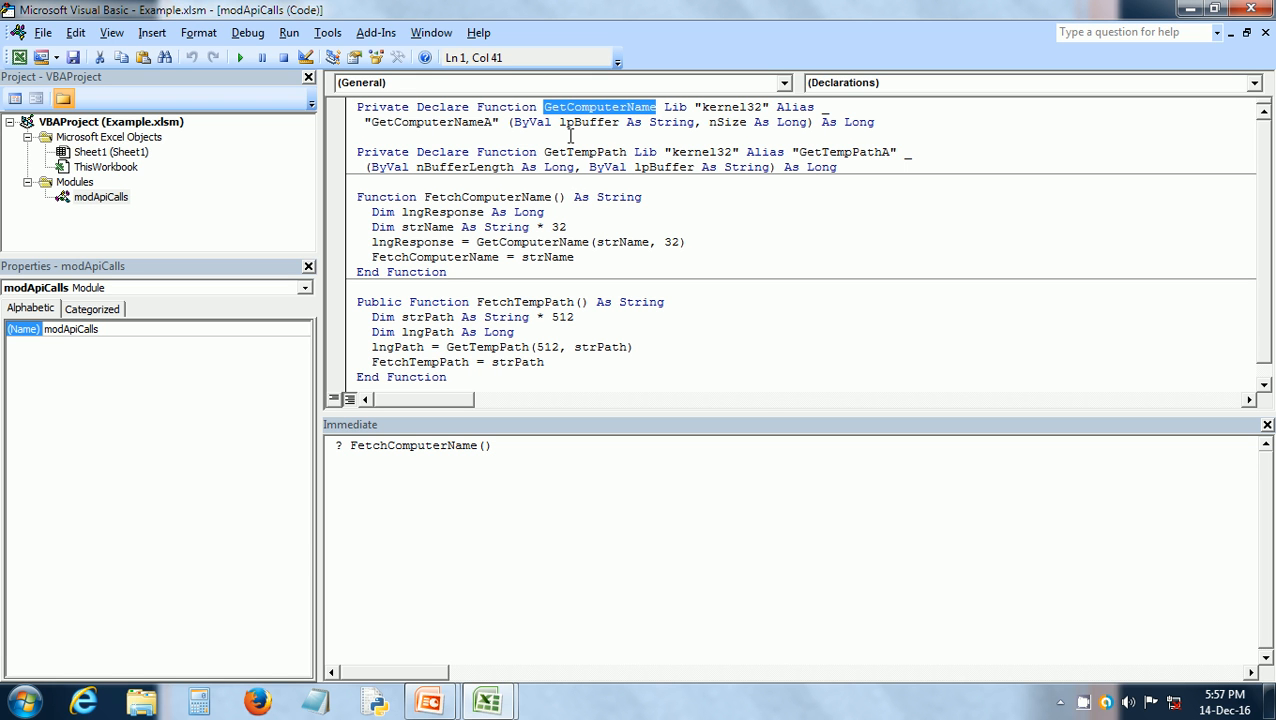
mouse_move(702, 120)
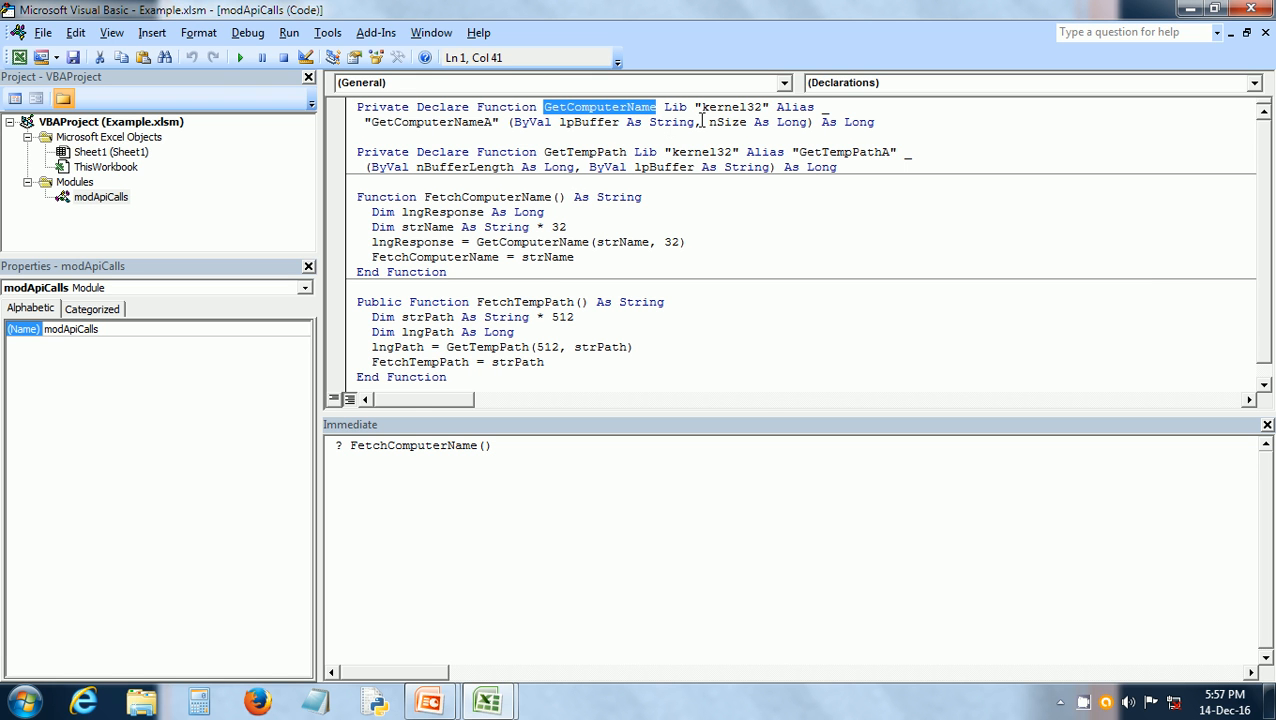
double_click(731, 107)
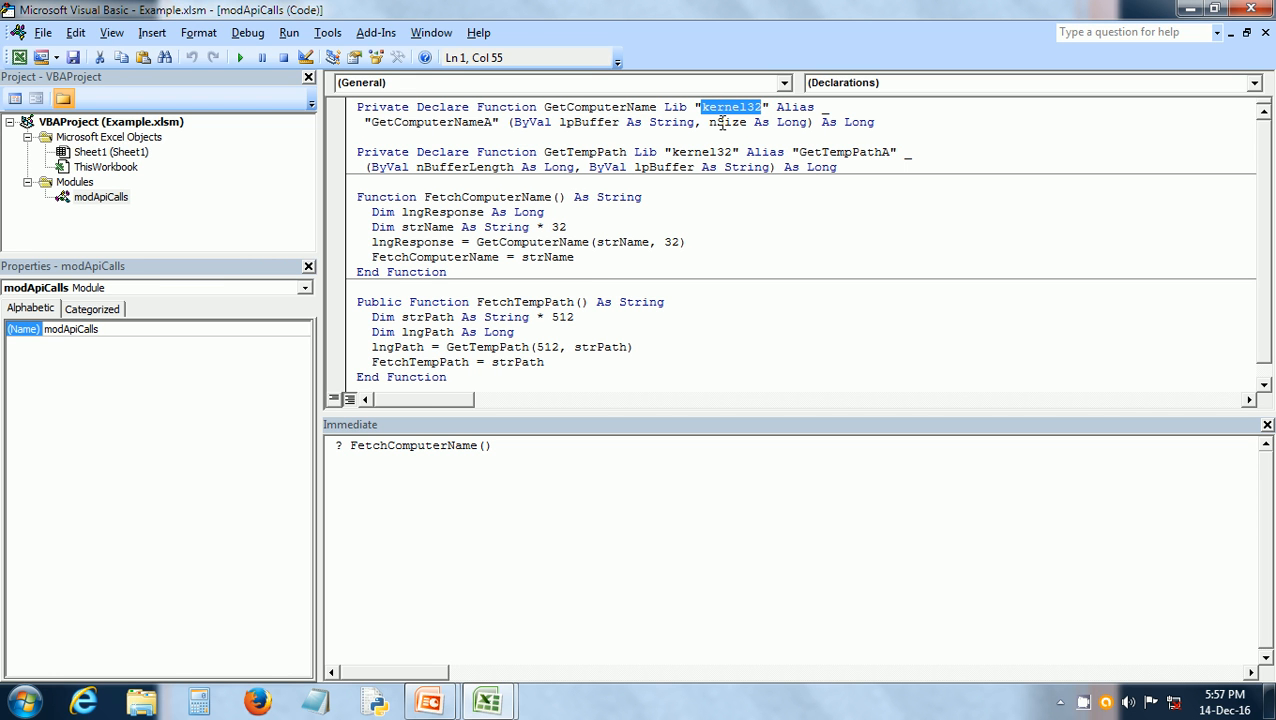
mouse_move(525, 260)
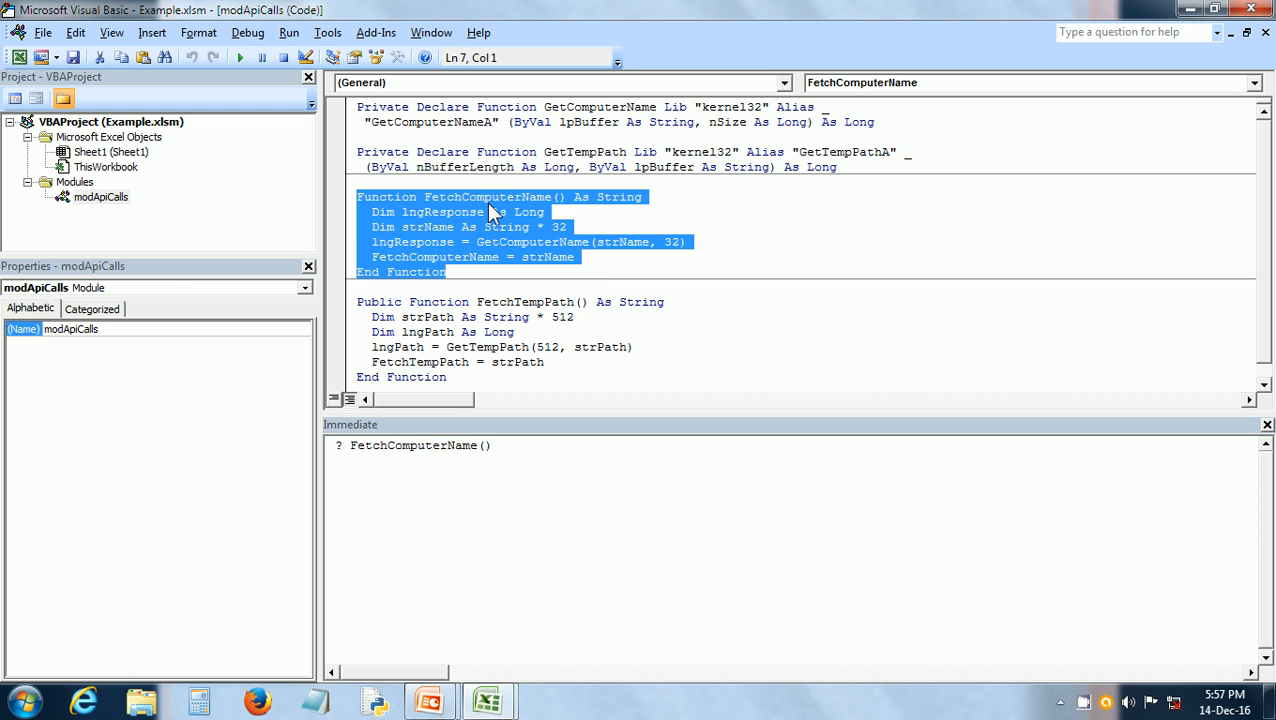
mouse_move(508, 227)
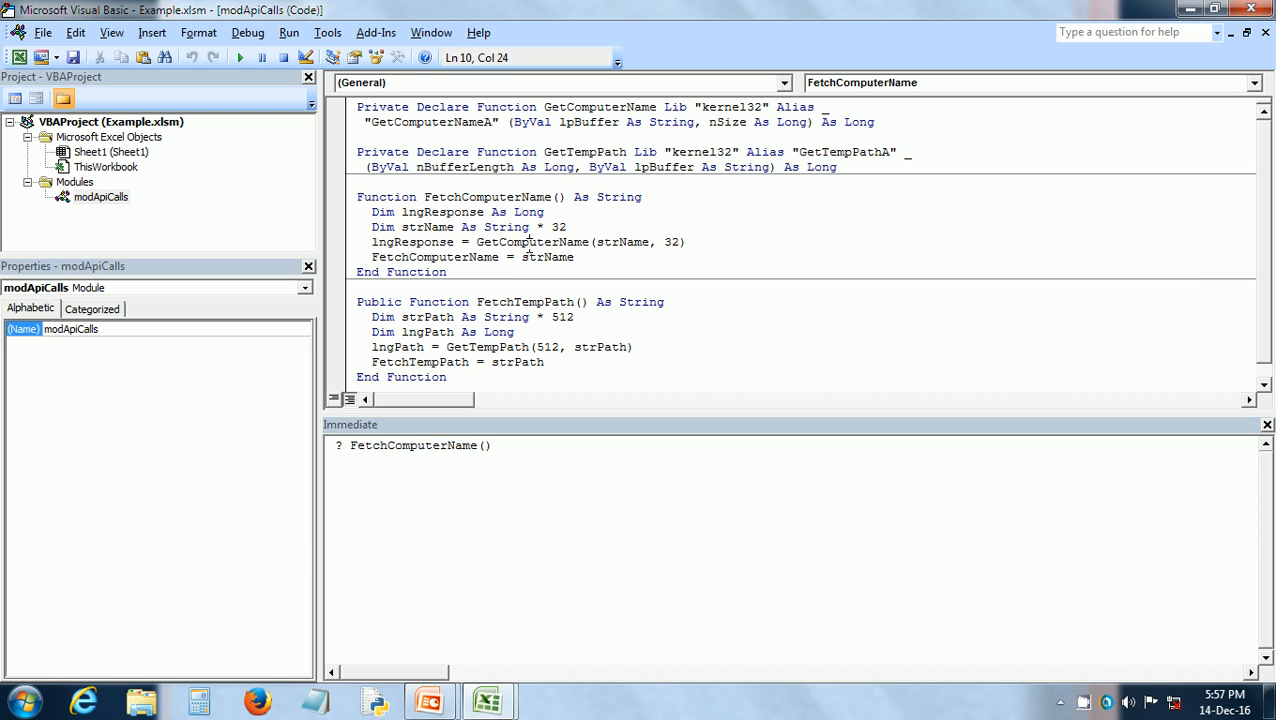
double_click(533, 242)
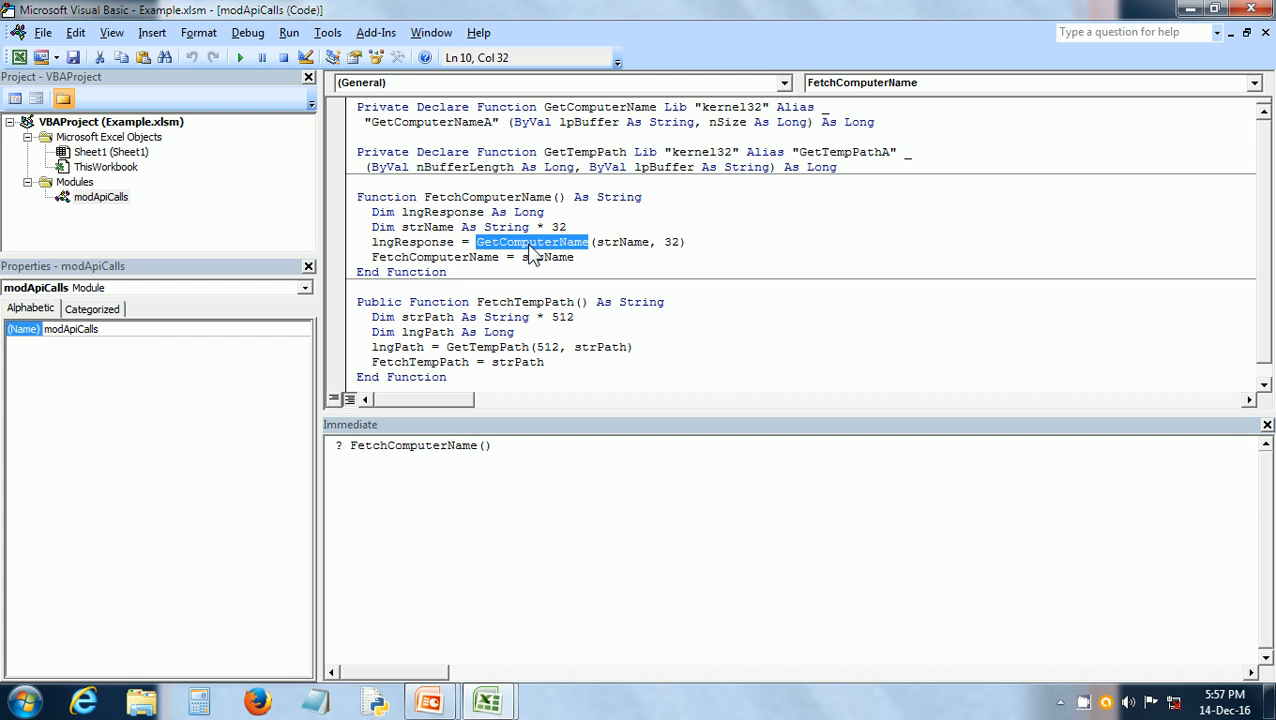
mouse_move(620, 247)
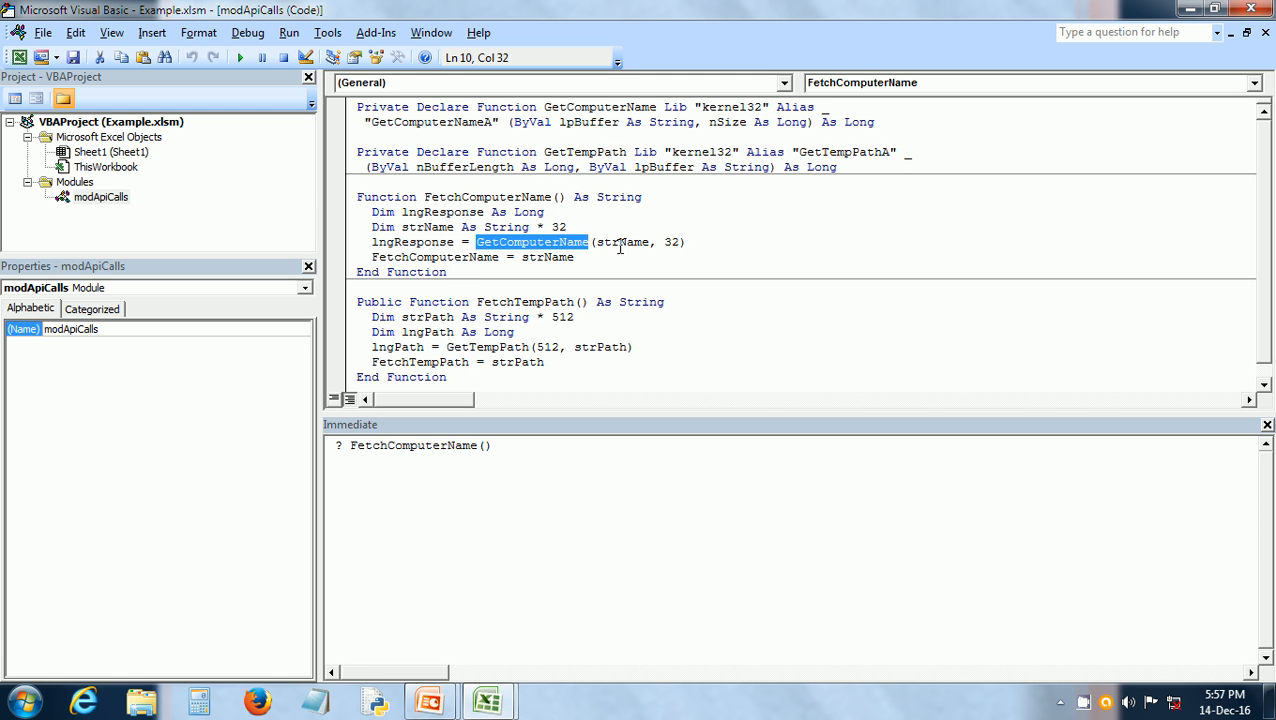
double_click(621, 242)
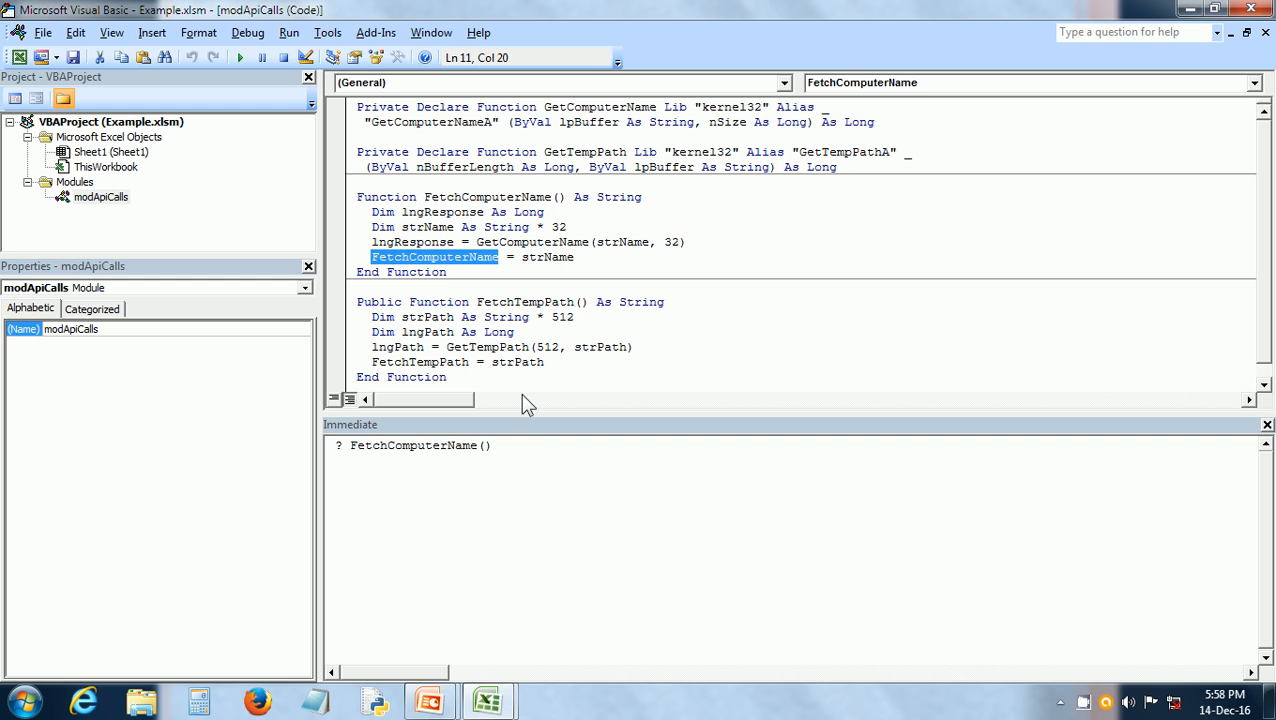
left_click(519, 445)
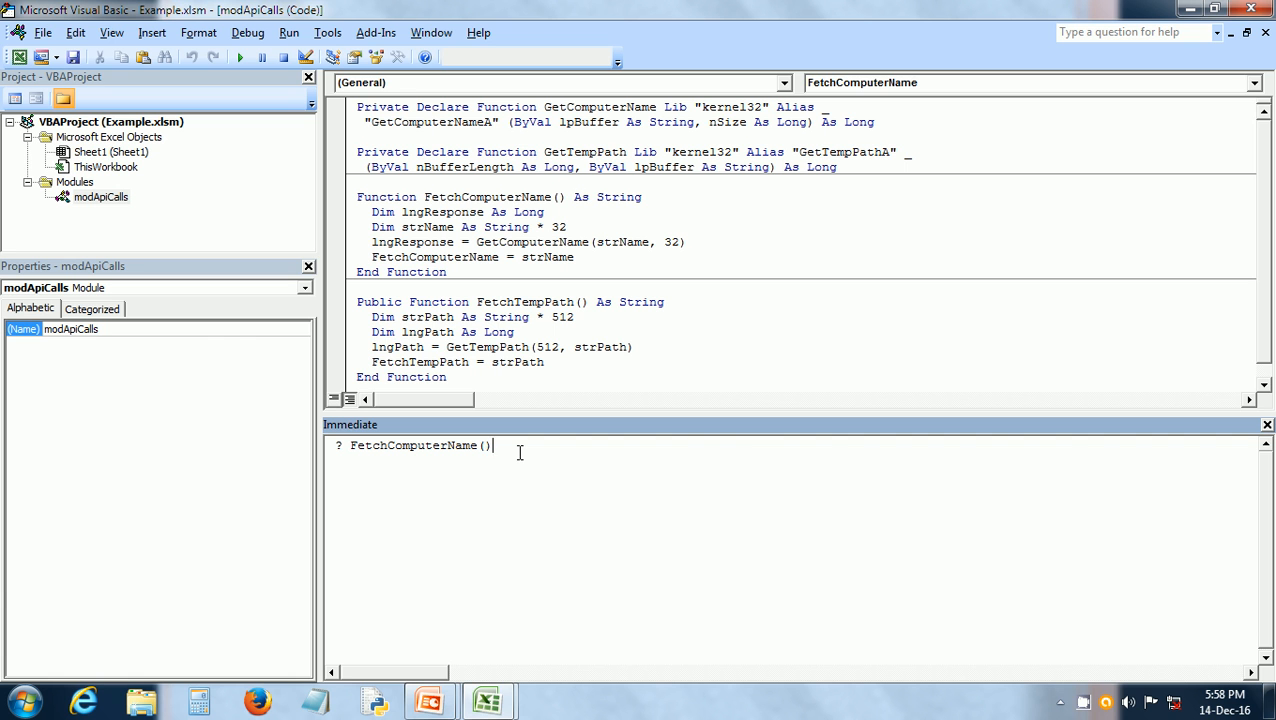
key("Return")
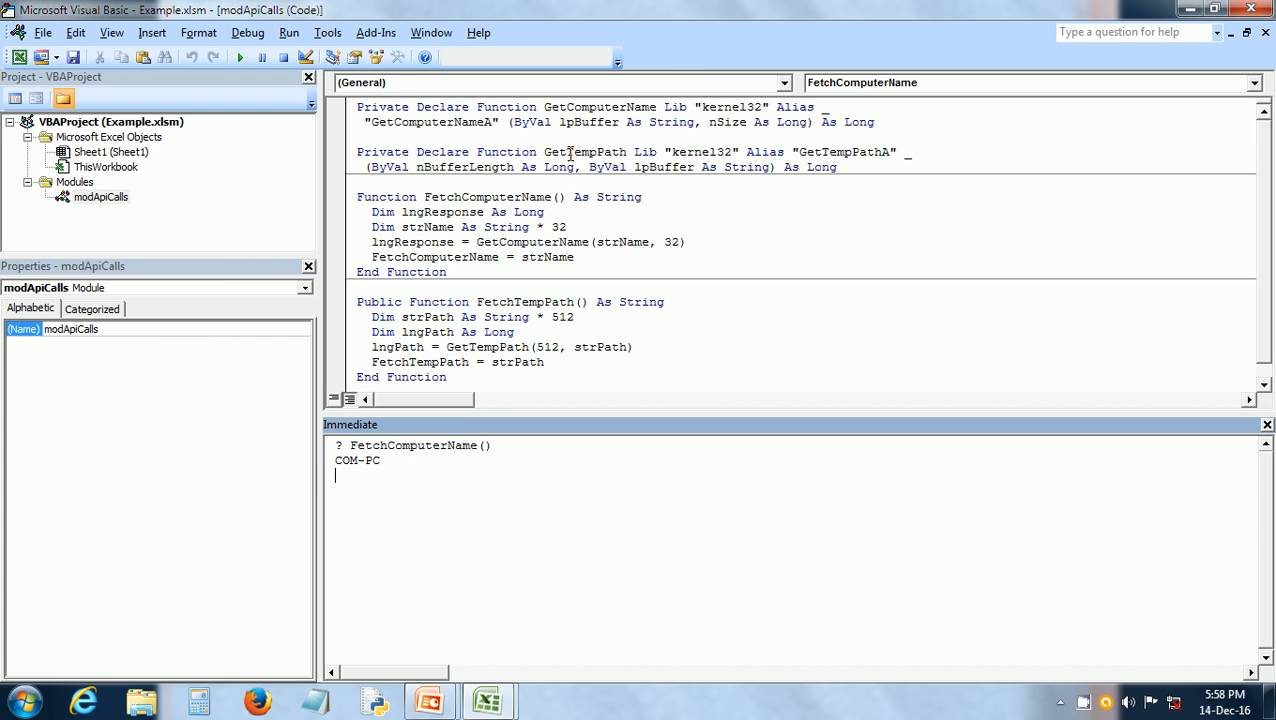
double_click(584, 151)
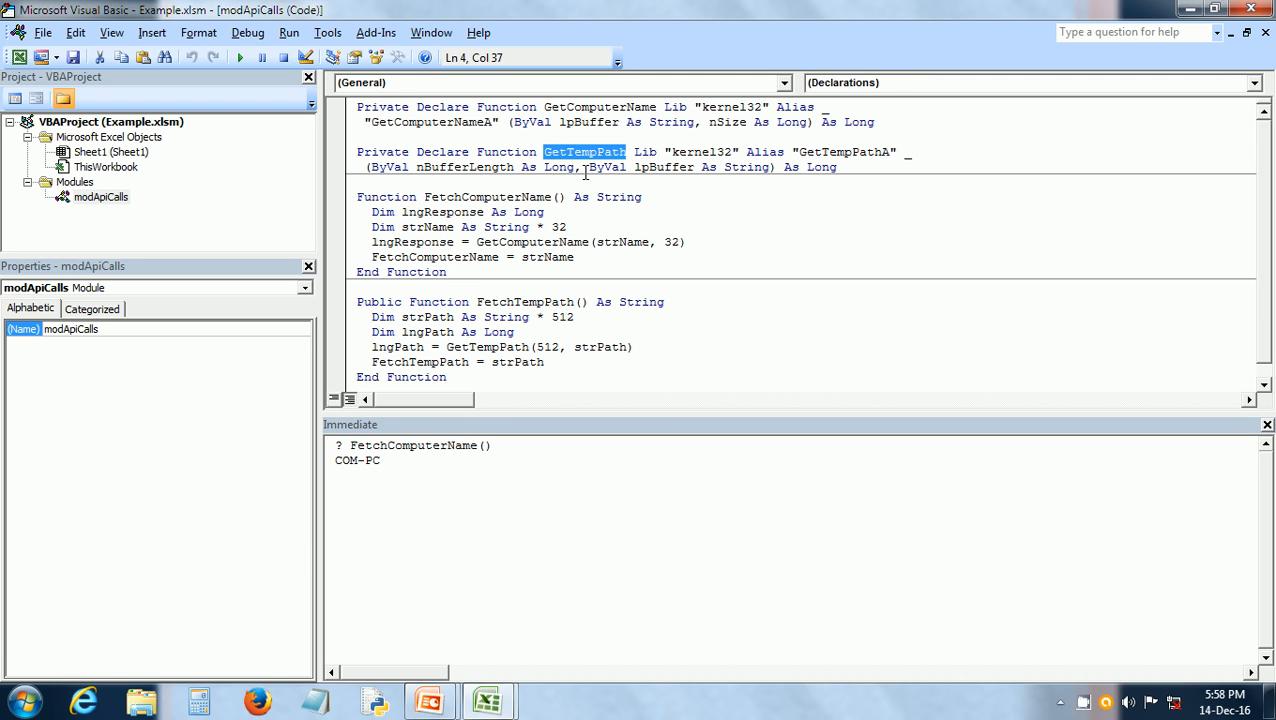
mouse_move(695, 157)
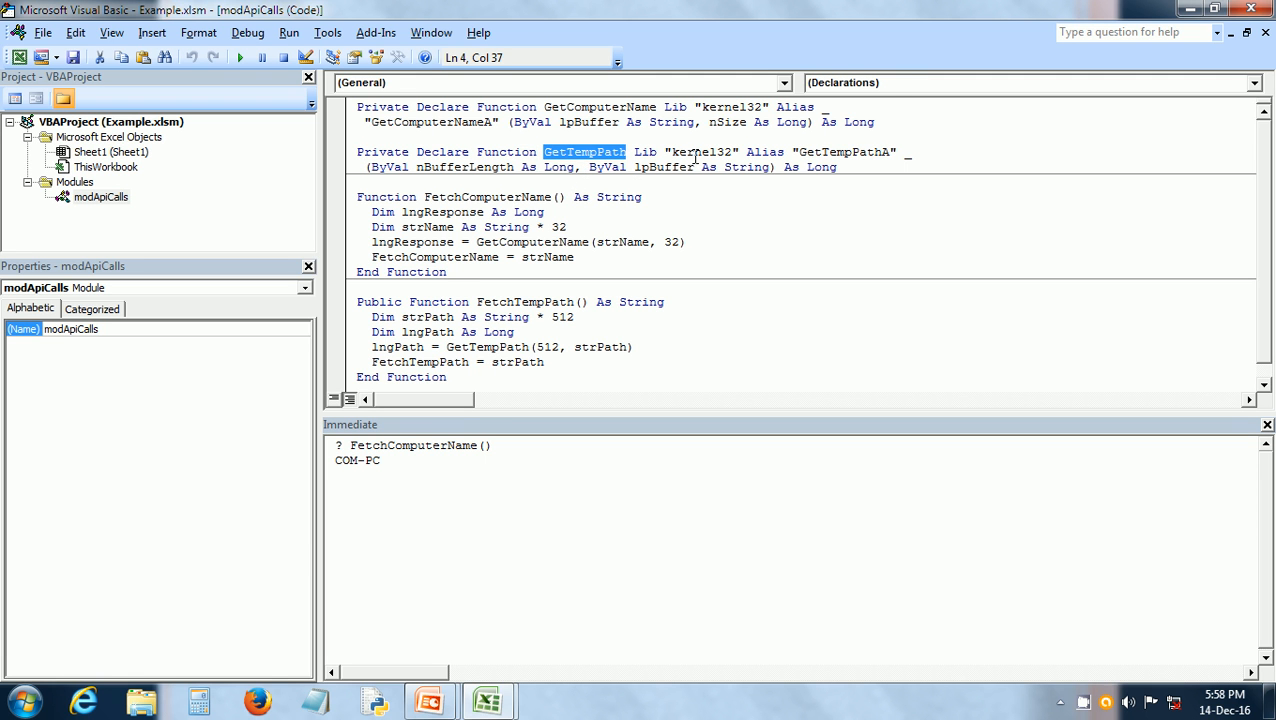
double_click(701, 151)
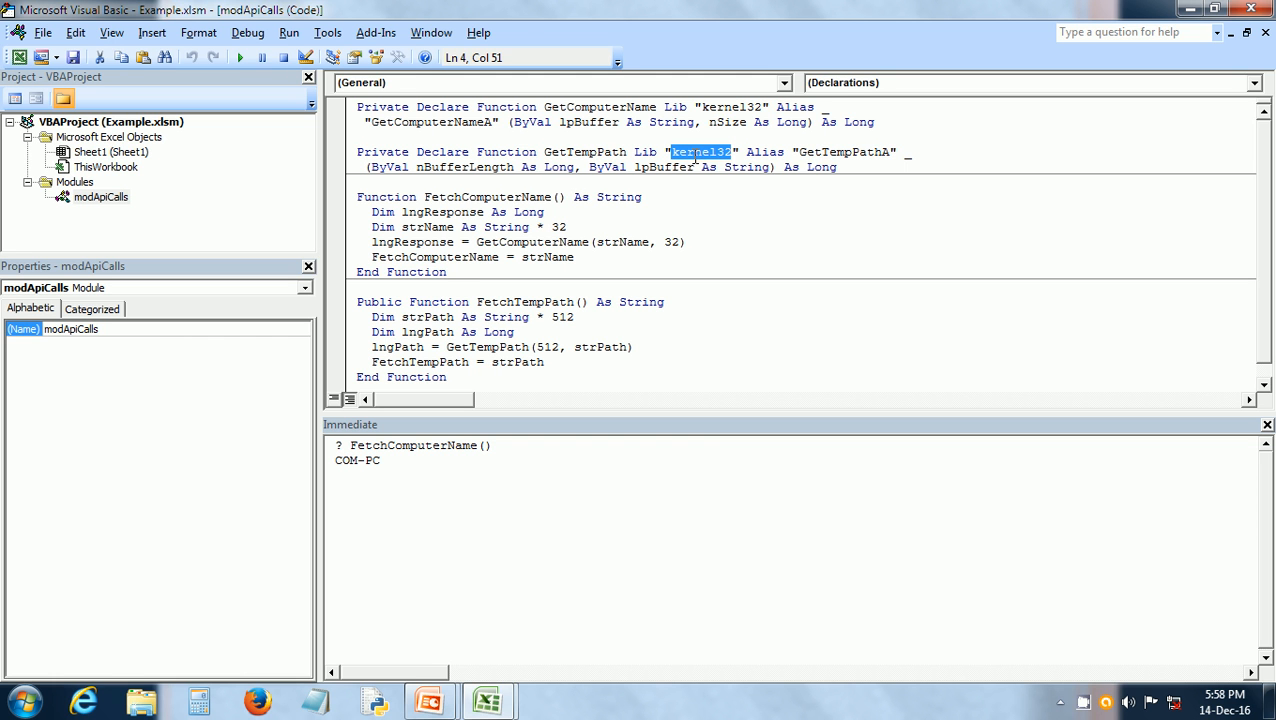
double_click(585, 152)
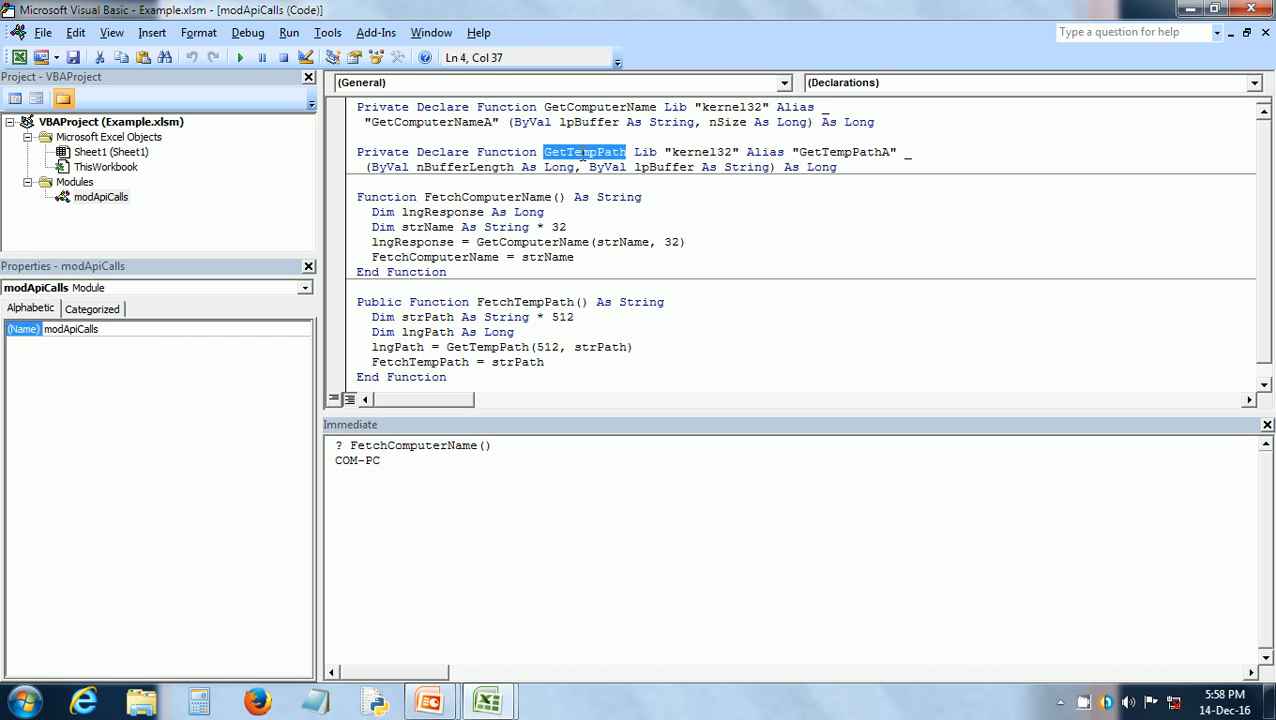
mouse_move(500, 310)
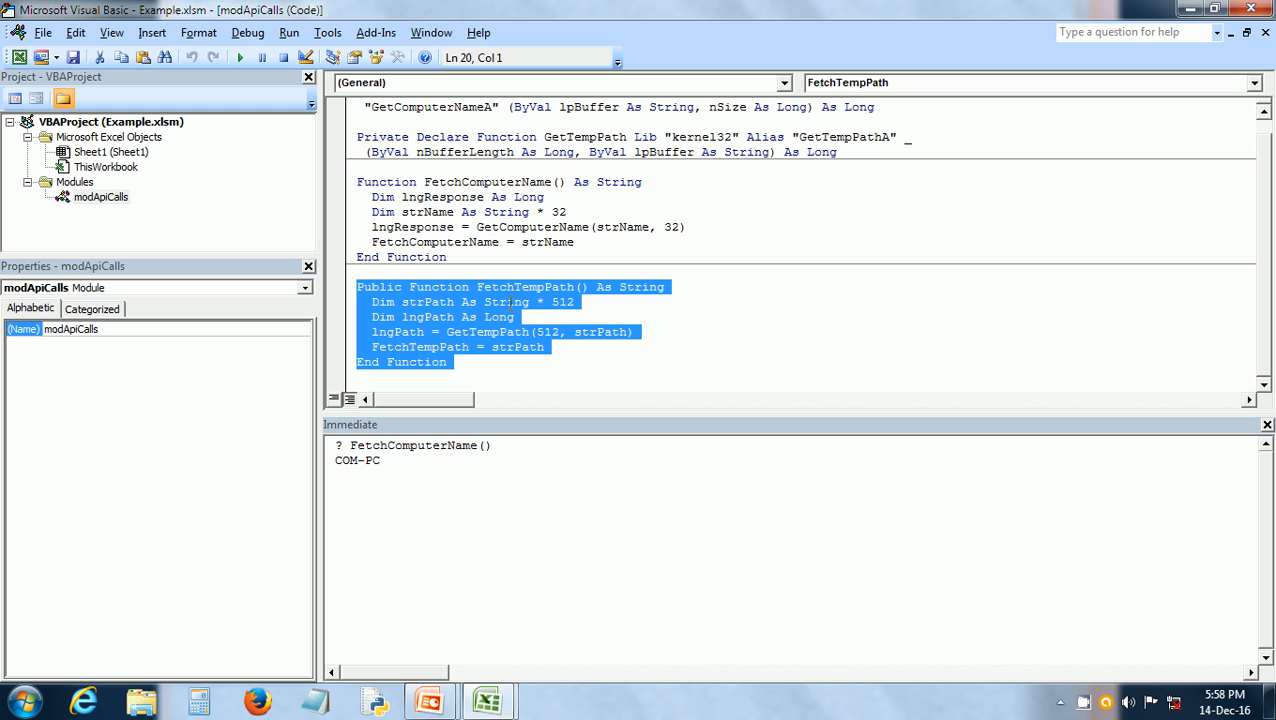
double_click(421, 302)
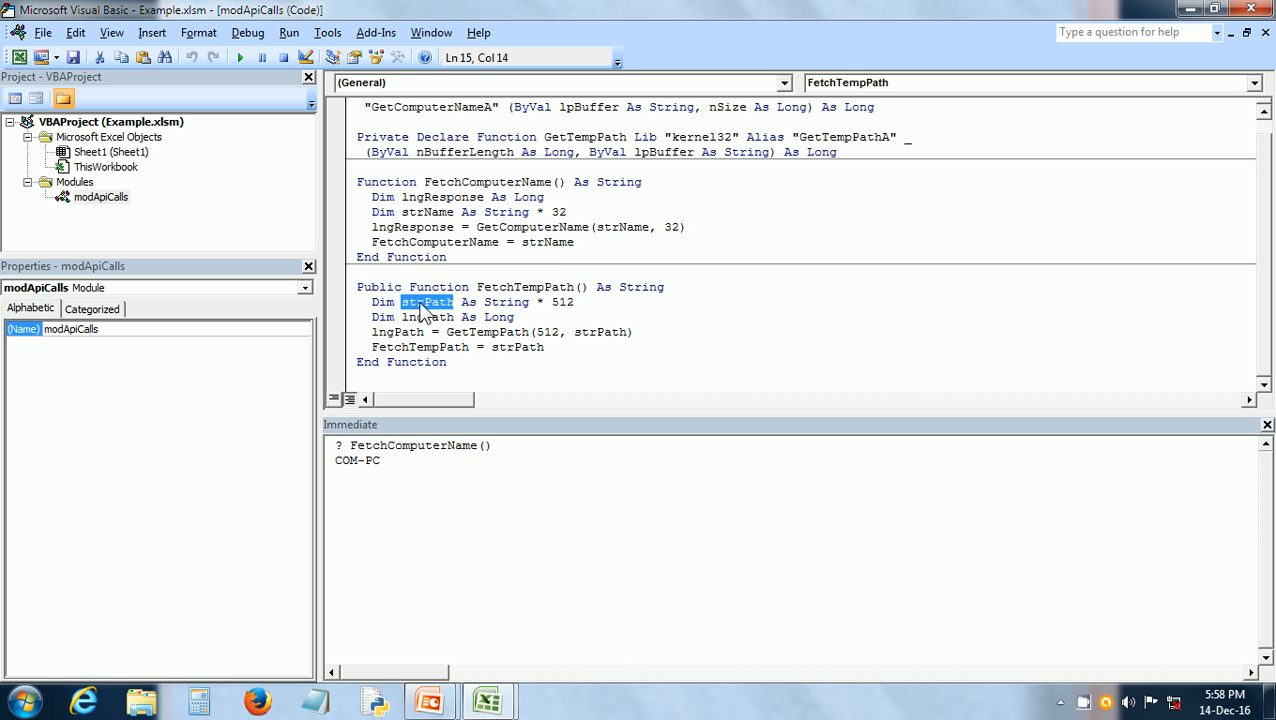
double_click(425, 317)
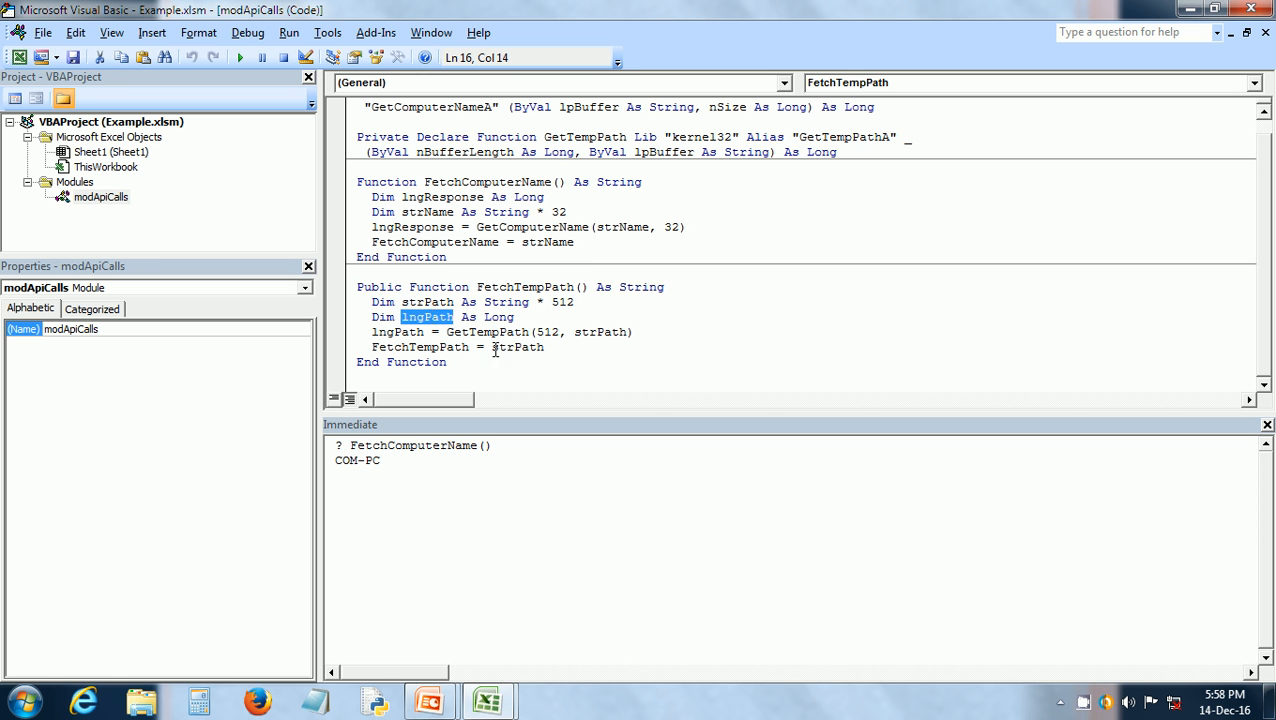
double_click(487, 331)
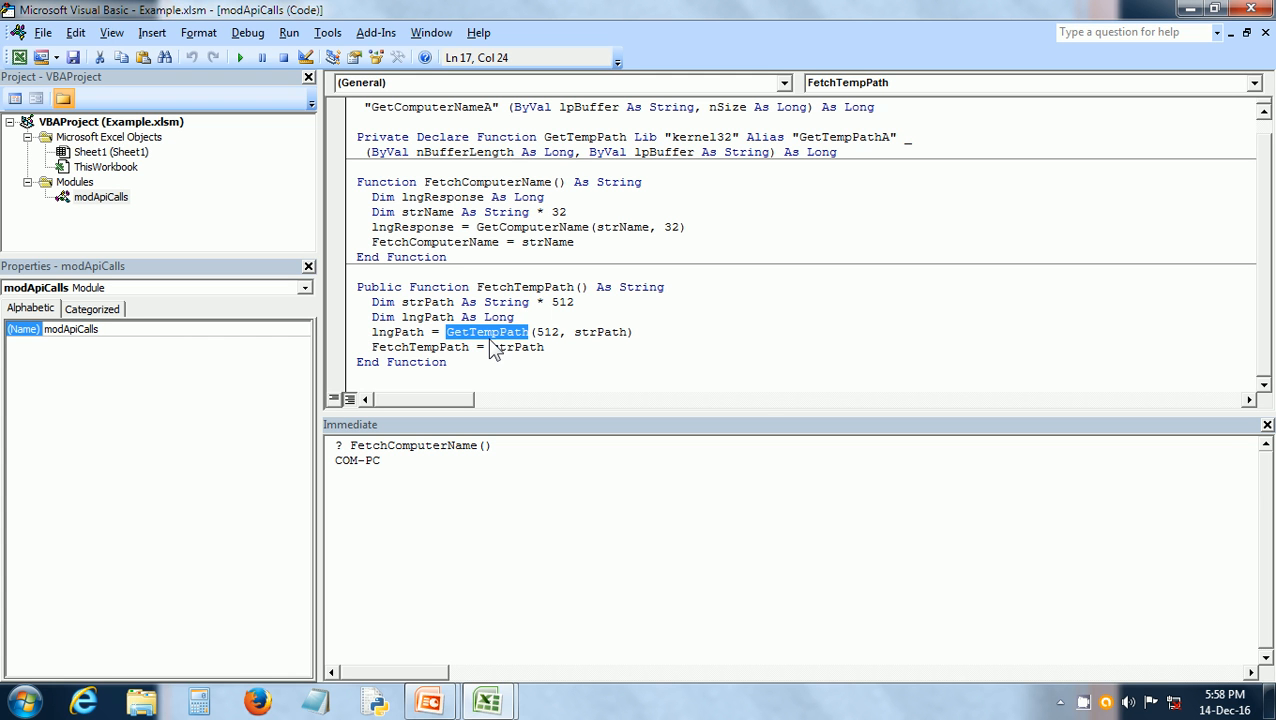
mouse_move(557, 340)
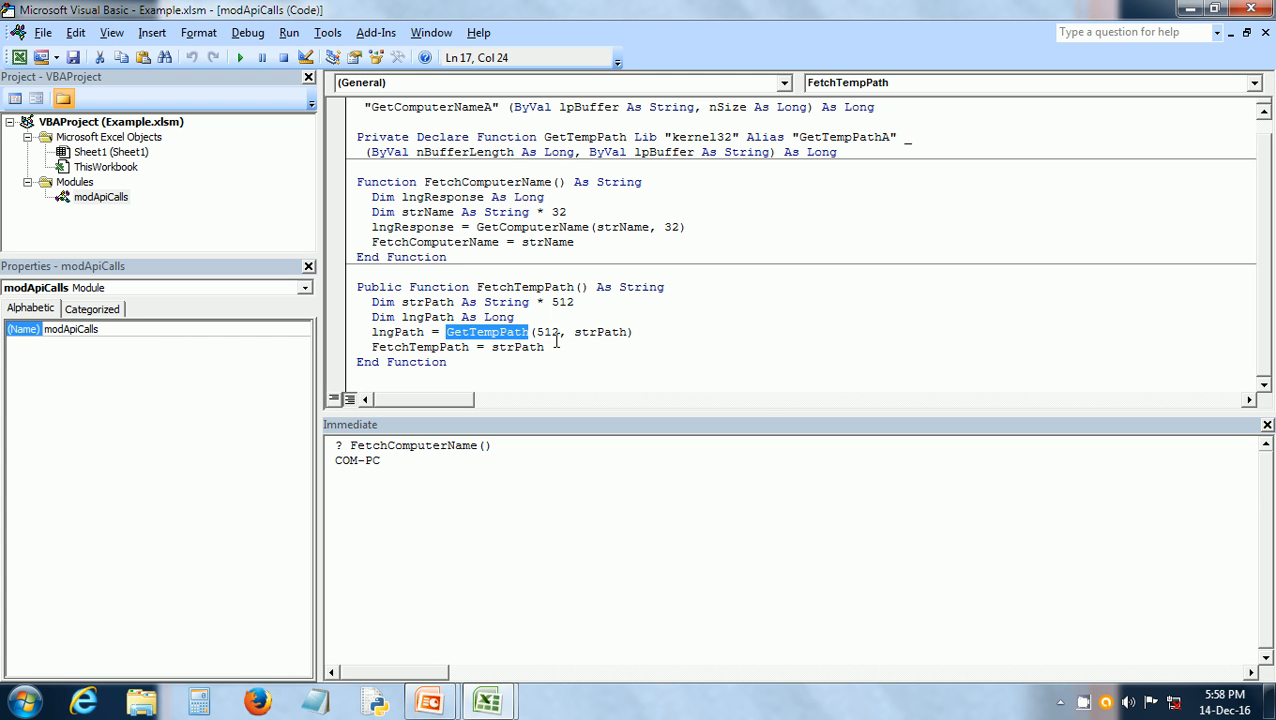
mouse_move(595, 334)
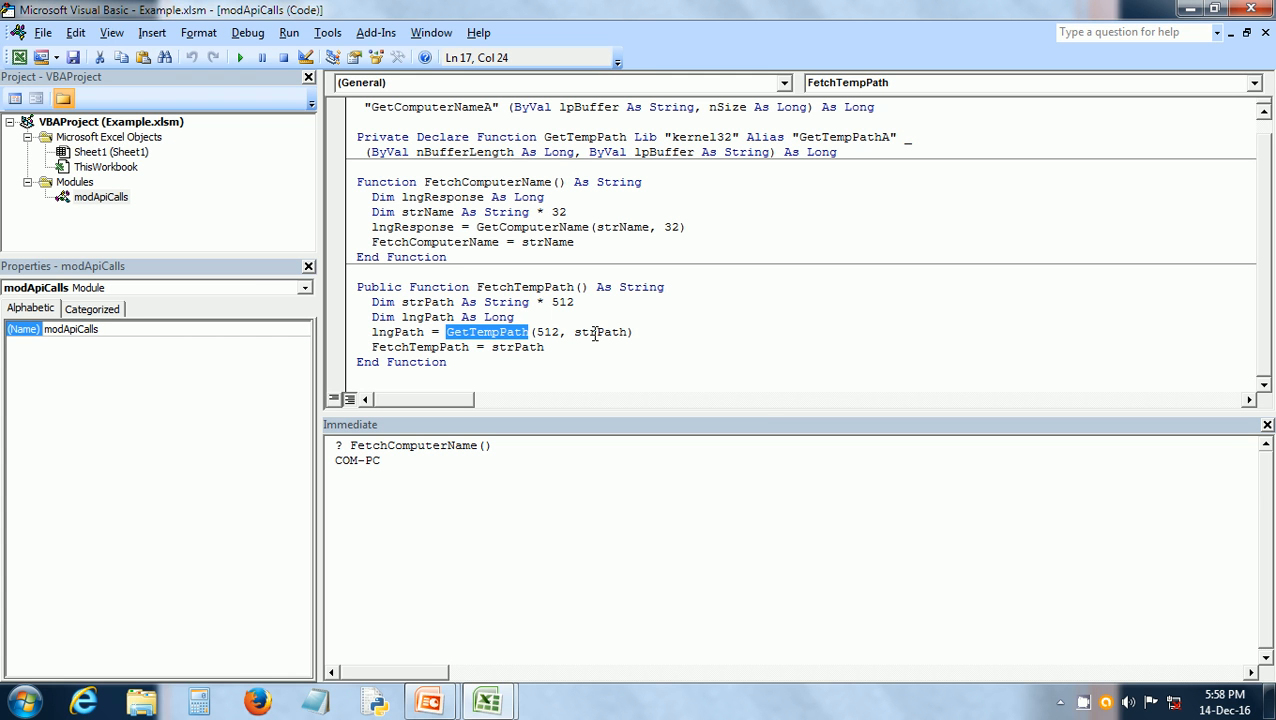
double_click(599, 331)
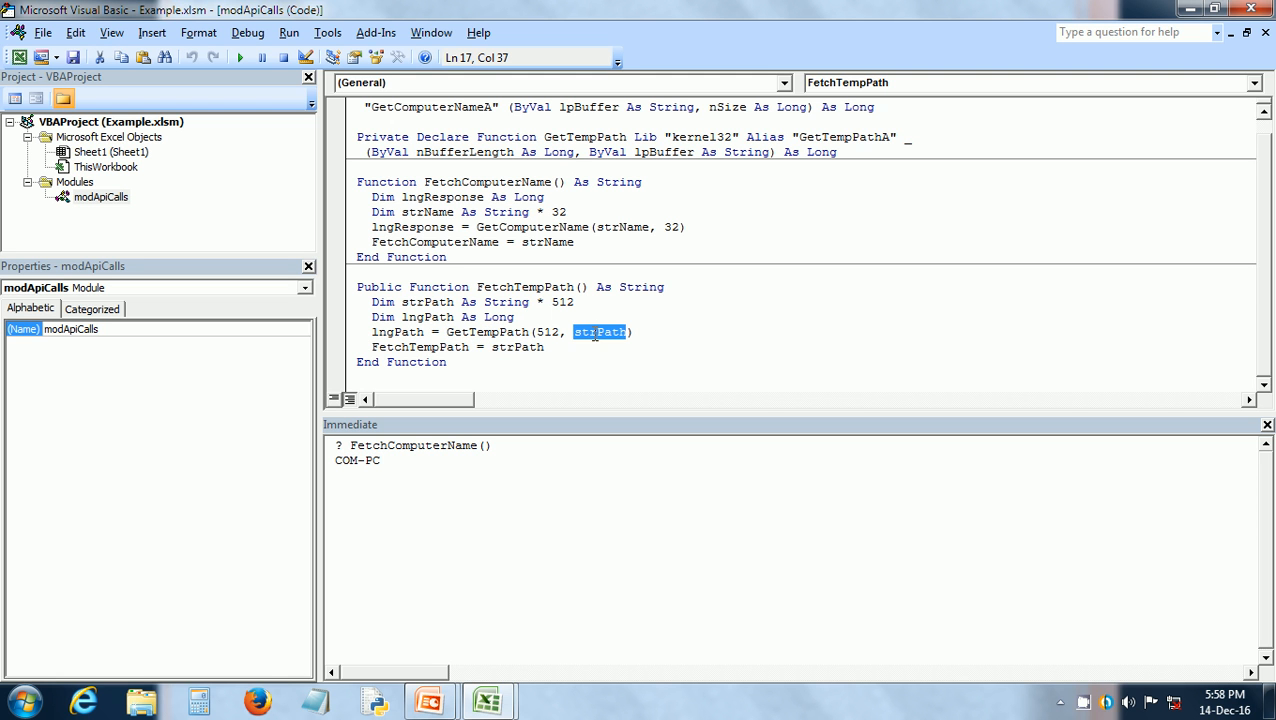
left_click(513, 347)
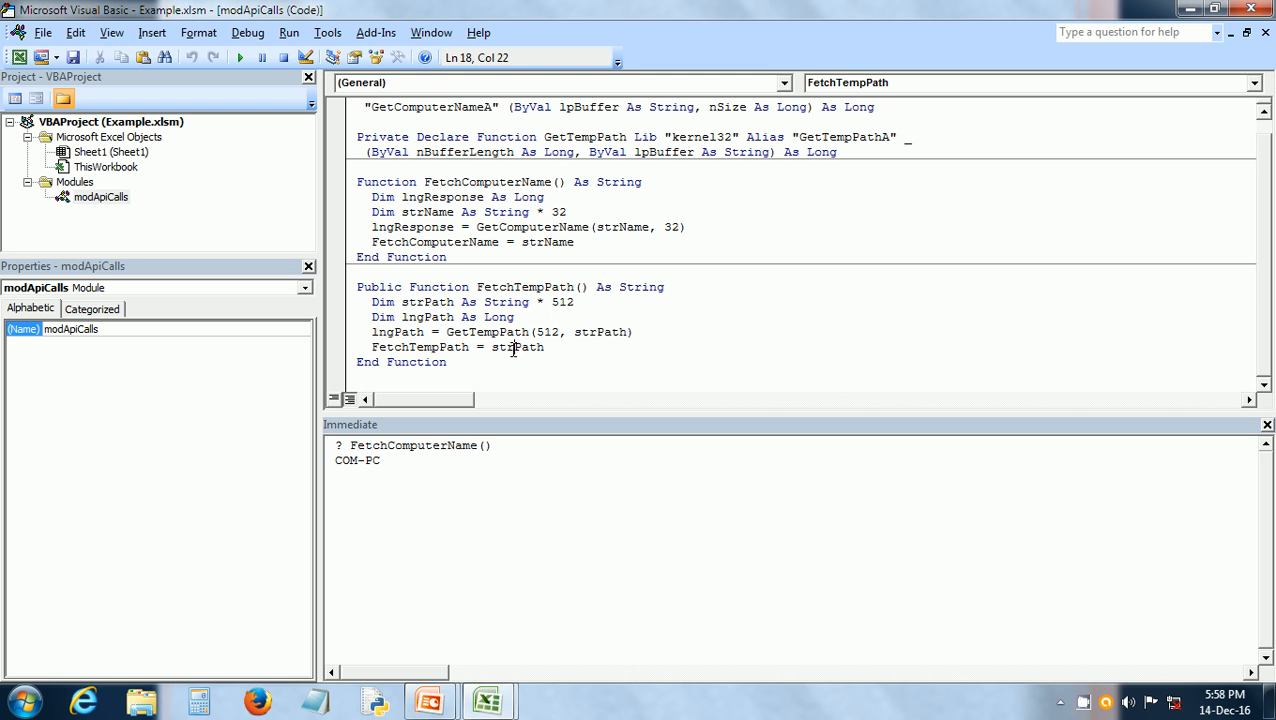
double_click(419, 347)
type("? FetchTempPath")
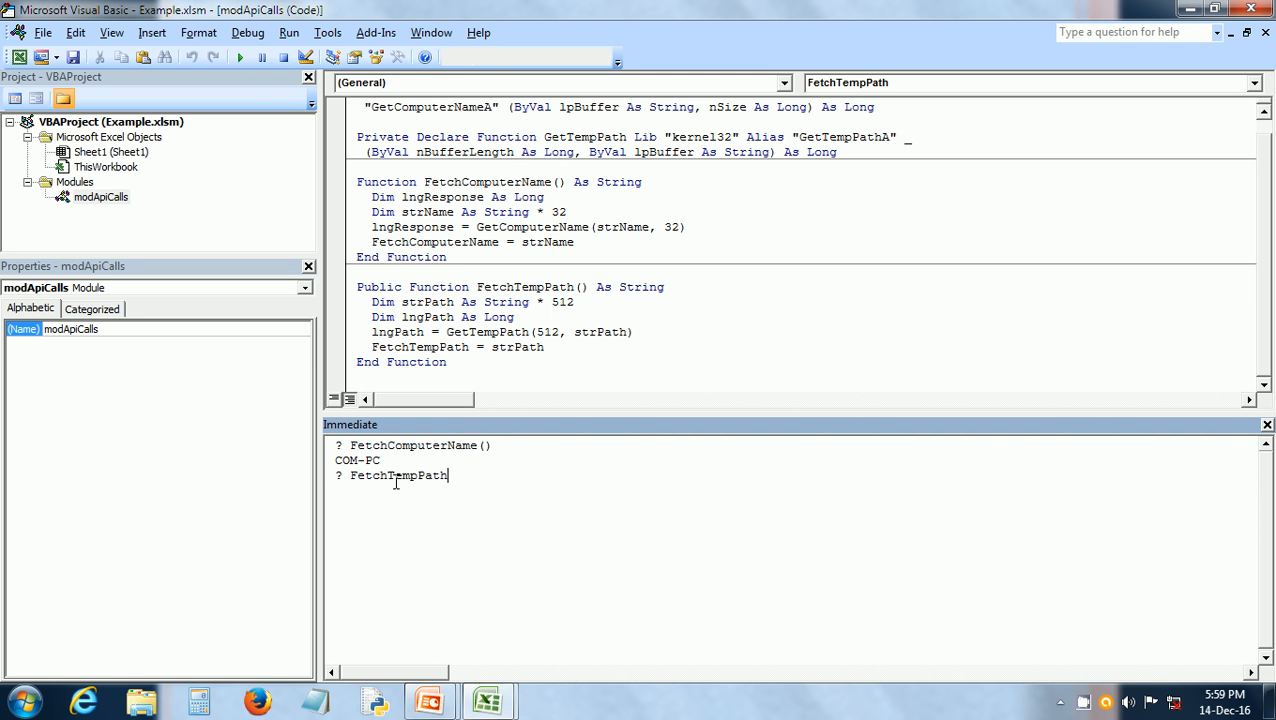
Run the ? FetchTempPath query in the Immediate window to show the user's Temp folder path
key("Return")
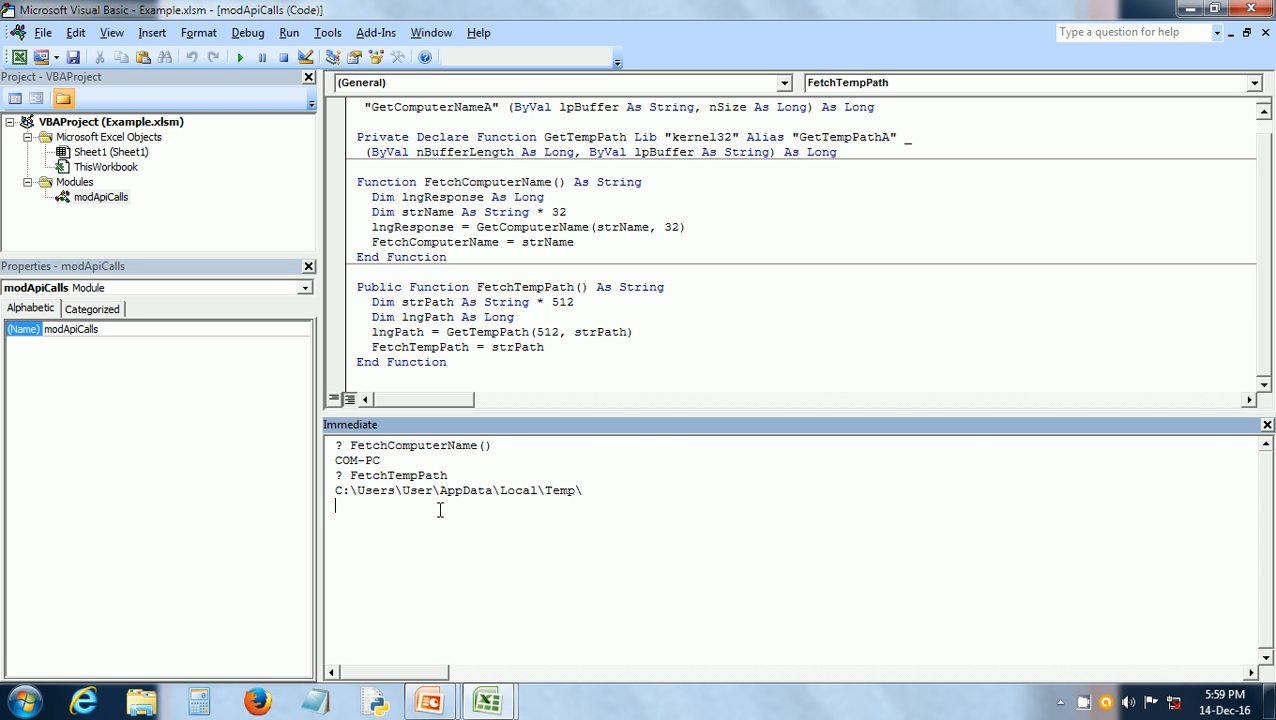
mouse_move(519, 490)
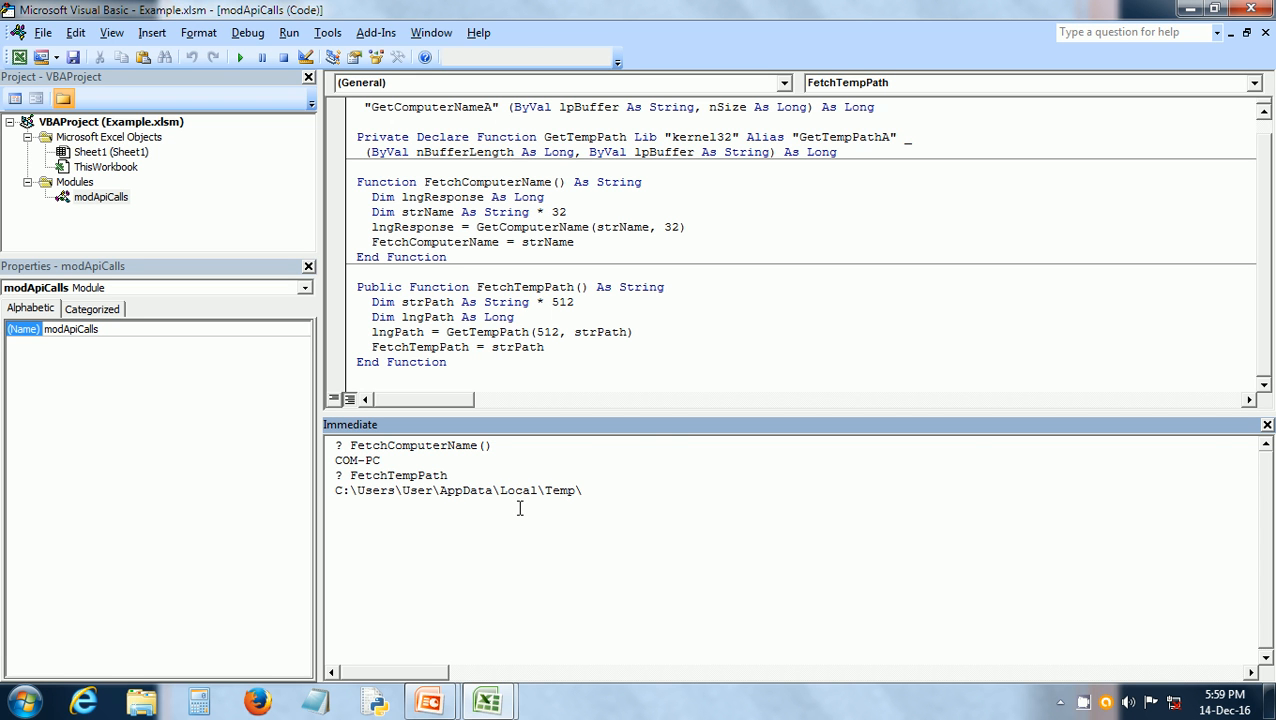